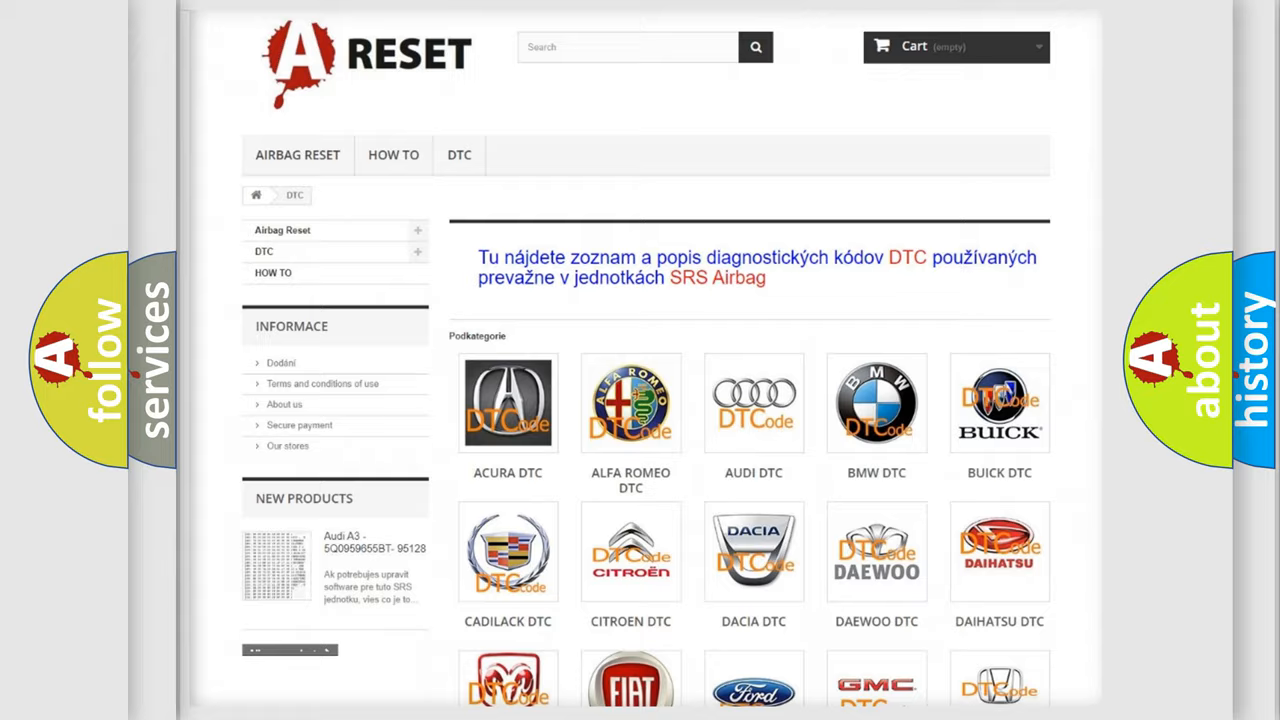
pyautogui.scroll(-3)
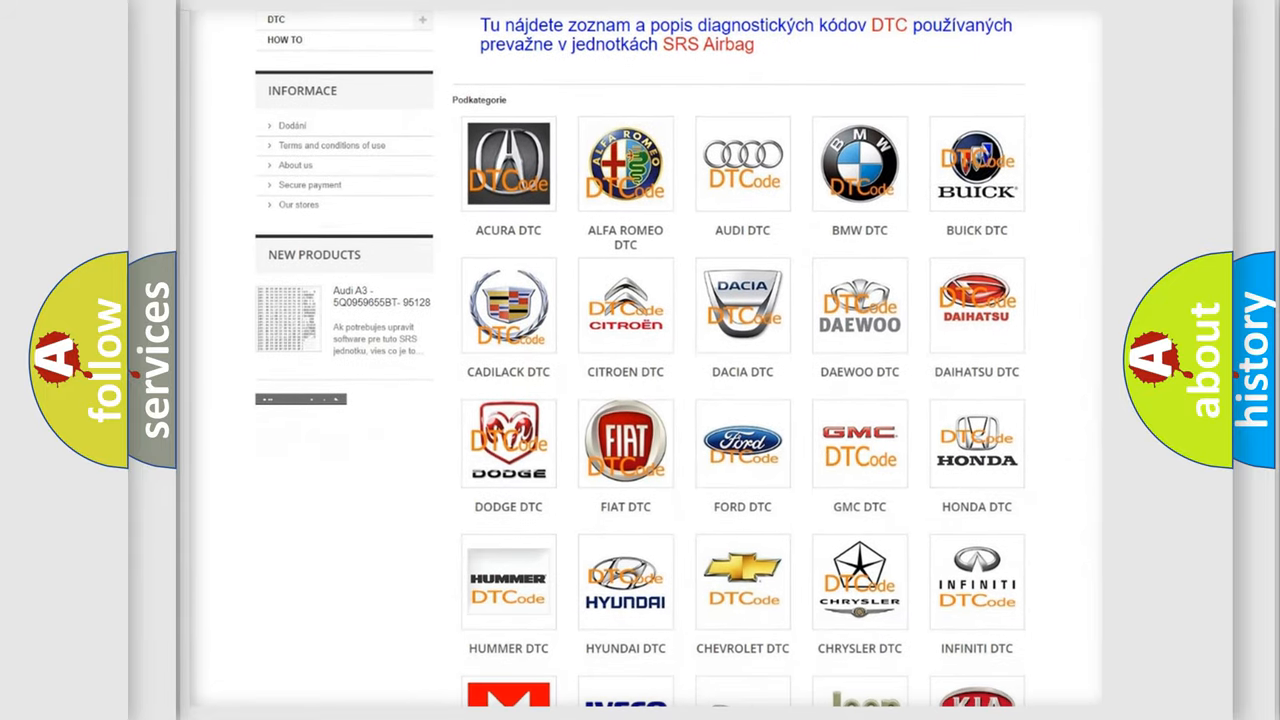